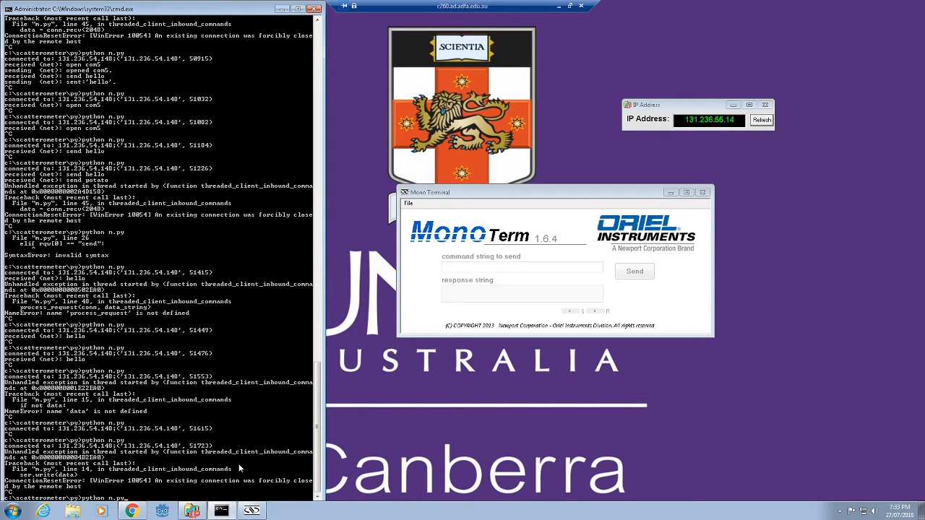
scroll(down, 3)
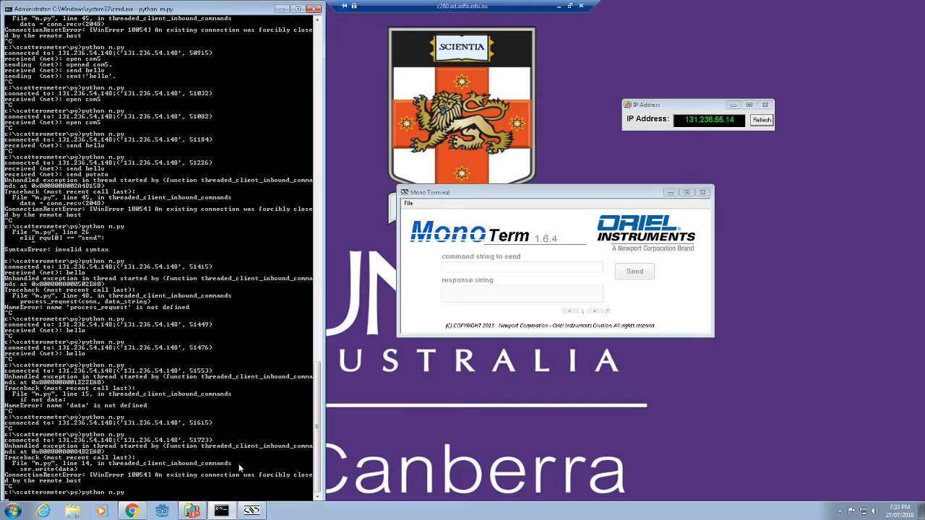
mouse_move(286, 503)
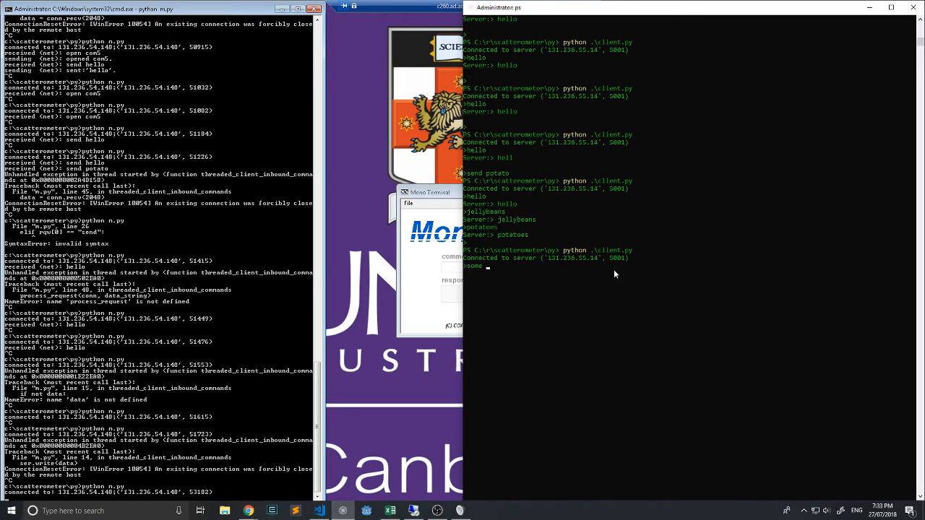
text(message)
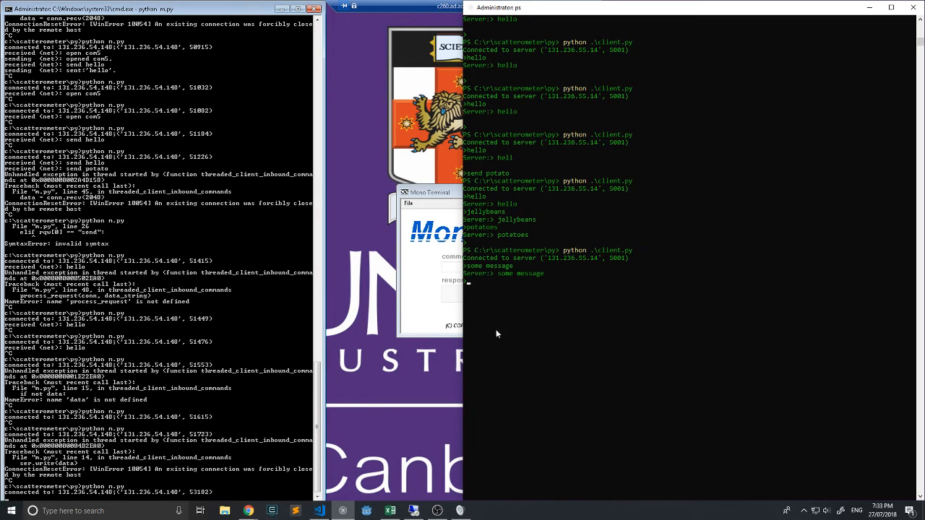
mouse_move(498, 295)
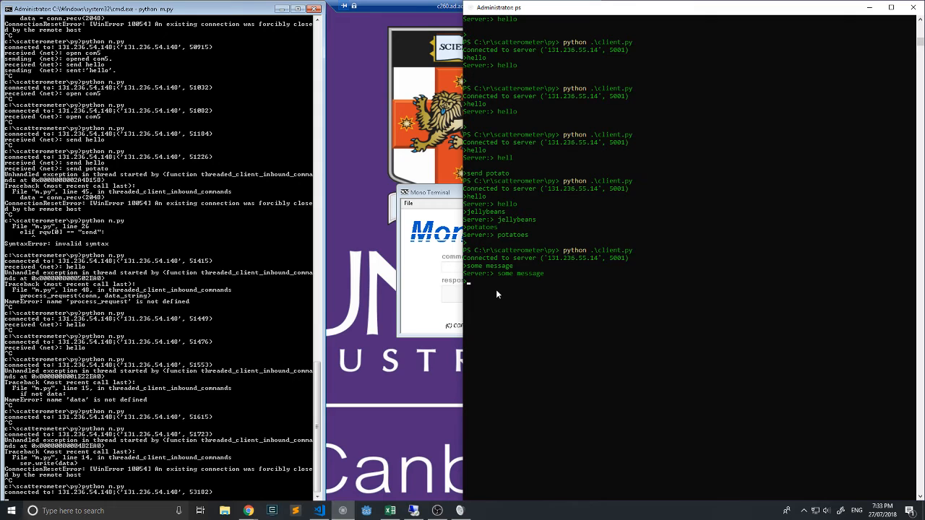
mouse_move(513, 277)
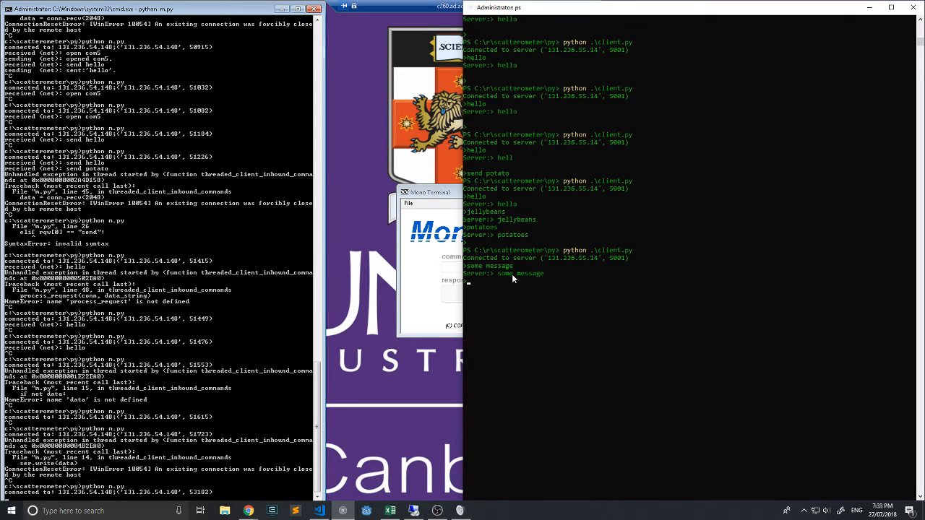
mouse_move(503, 280)
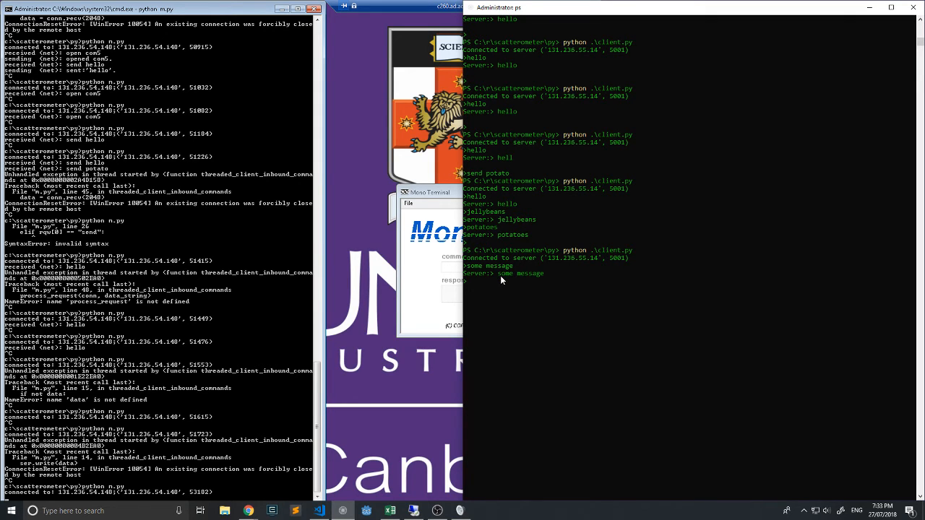